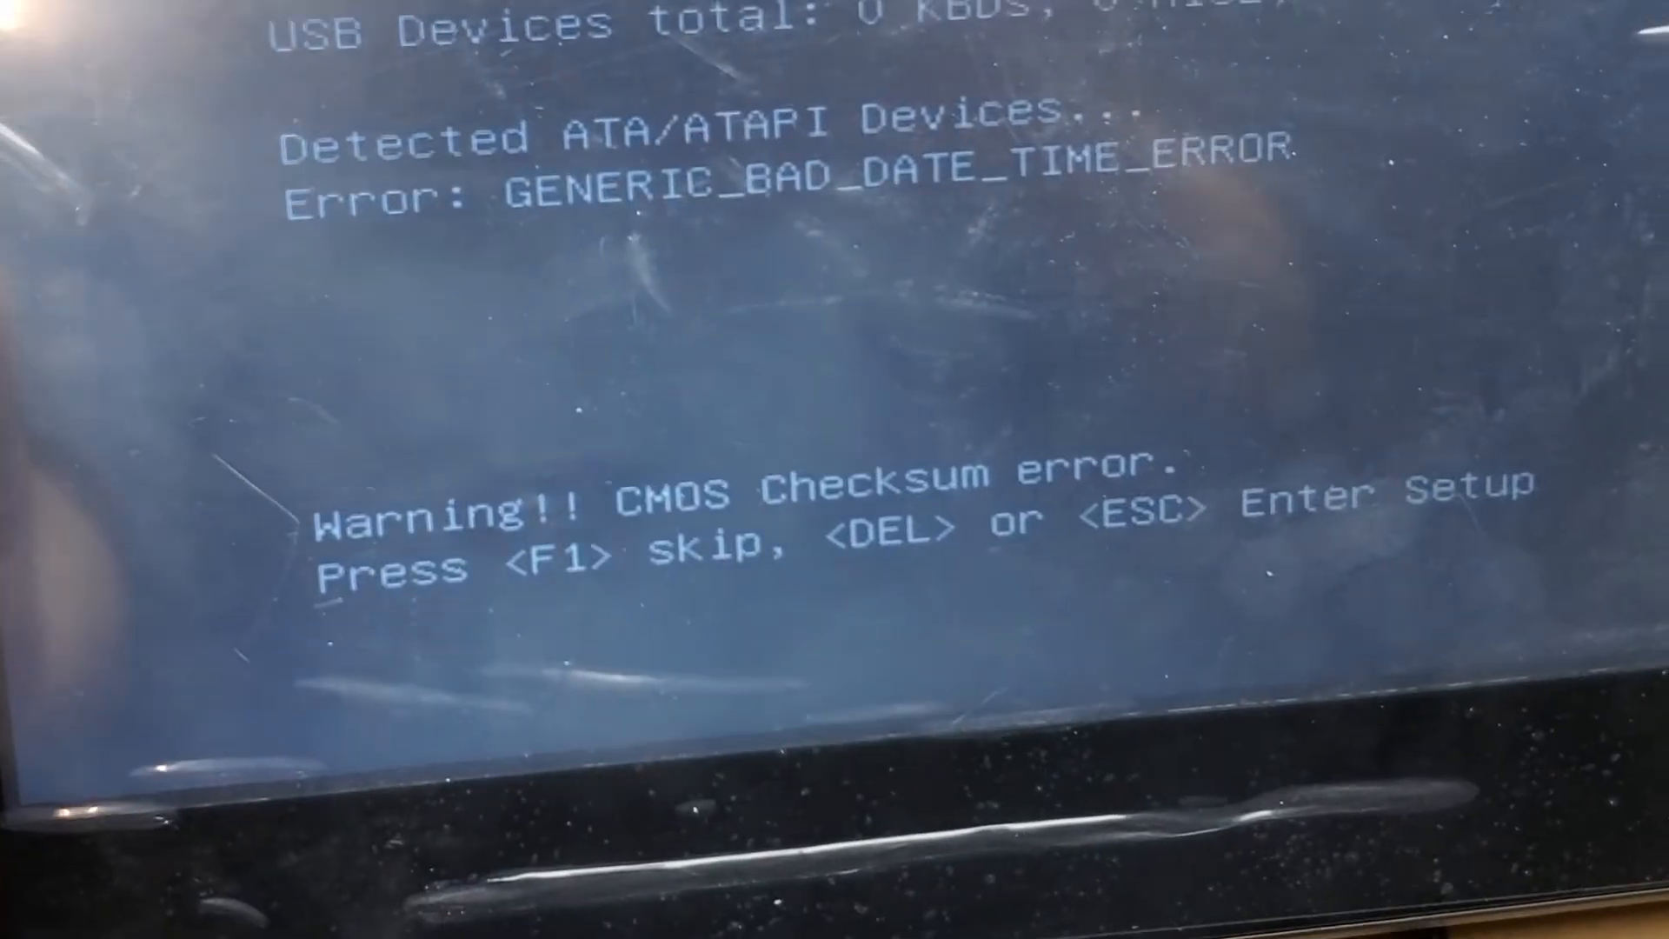
- Skip the CMOS checksum warning with F1 so the laptop continues booting into Windows
{"action": "key", "text": "f1"}
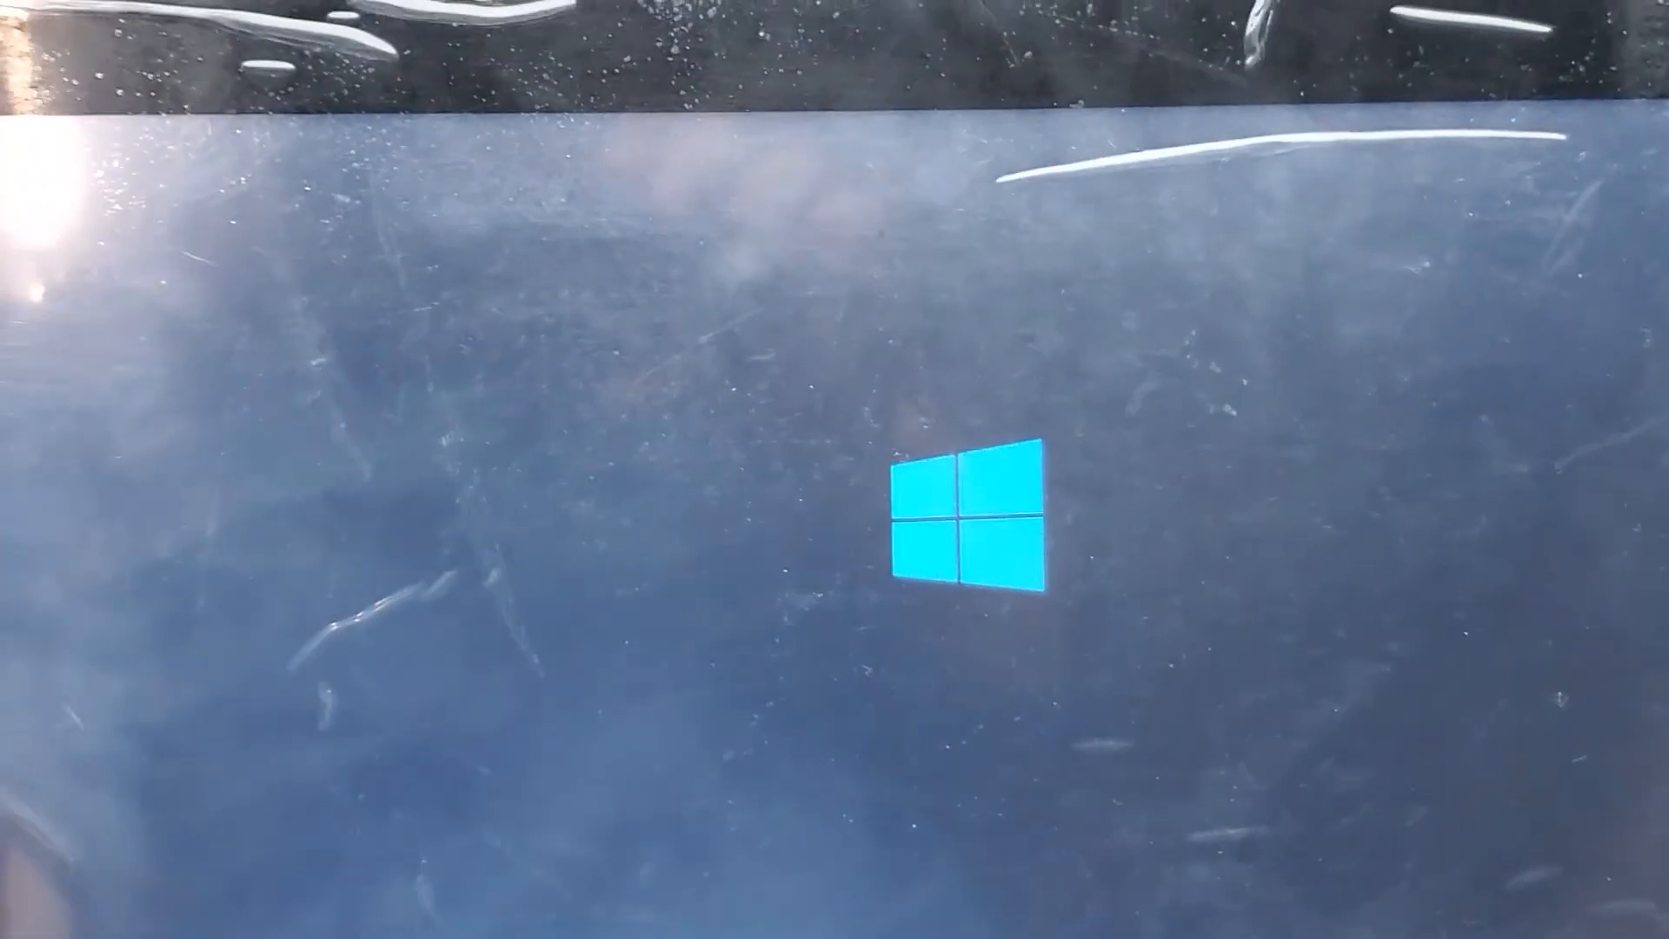